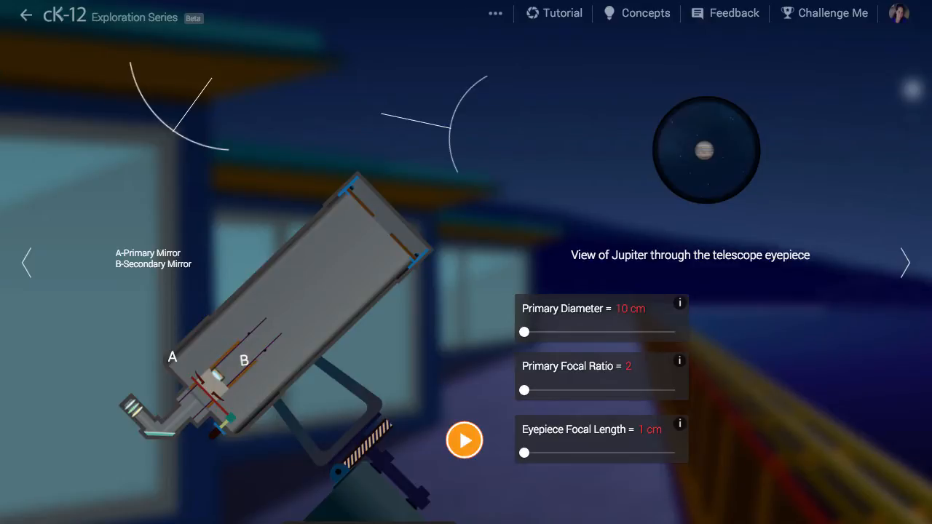
# Set the primary mirror diameter to 25 cm and the primary focal ratio to 8
pyautogui.click(171, 358)
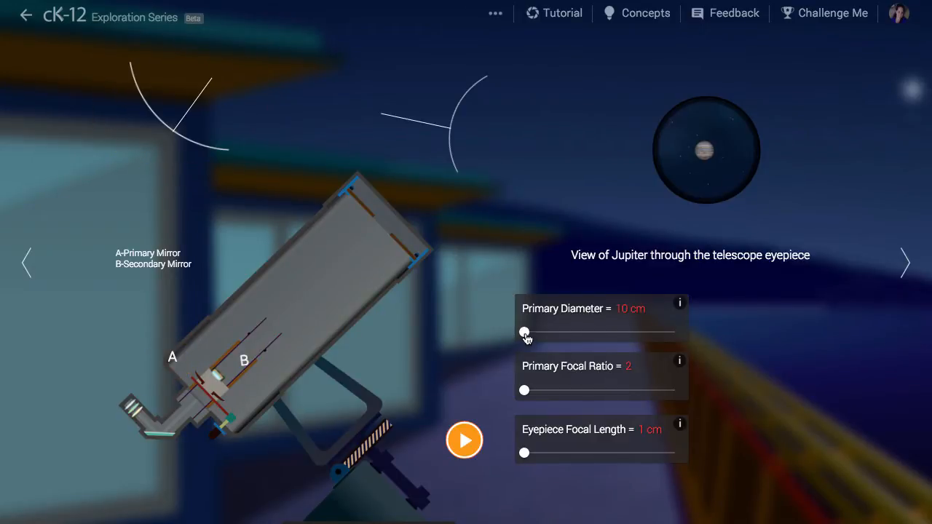
pyautogui.moveTo(524, 332); pyautogui.dragTo(658, 332)
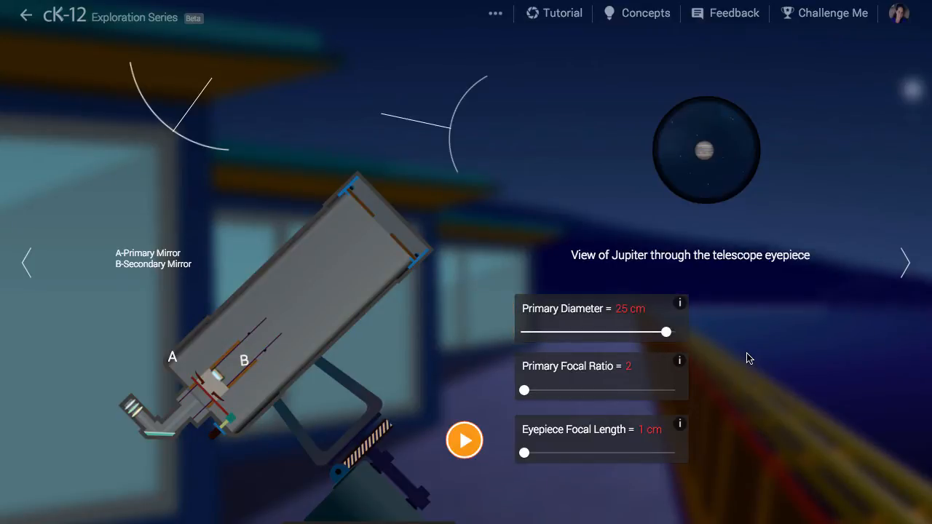
pyautogui.moveTo(524, 391); pyautogui.dragTo(594, 390)
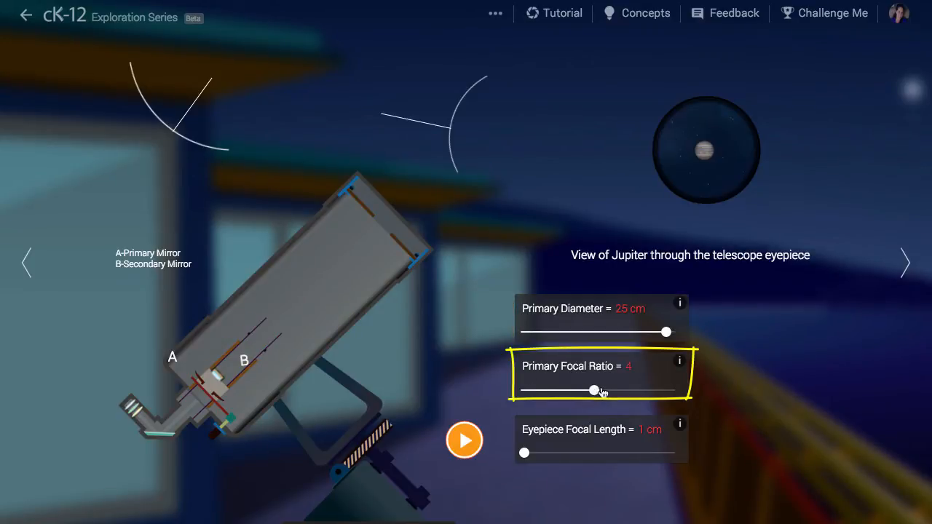
pyautogui.moveTo(594, 390); pyautogui.dragTo(669, 390)
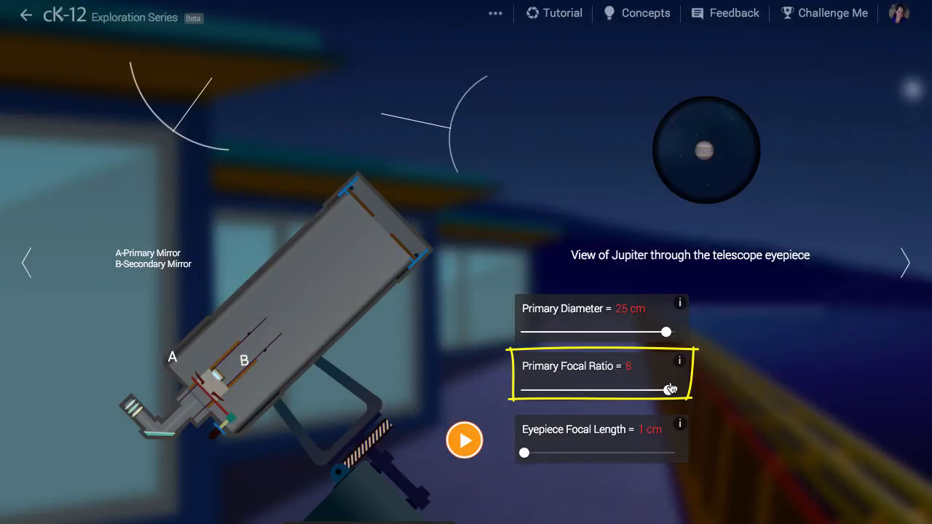